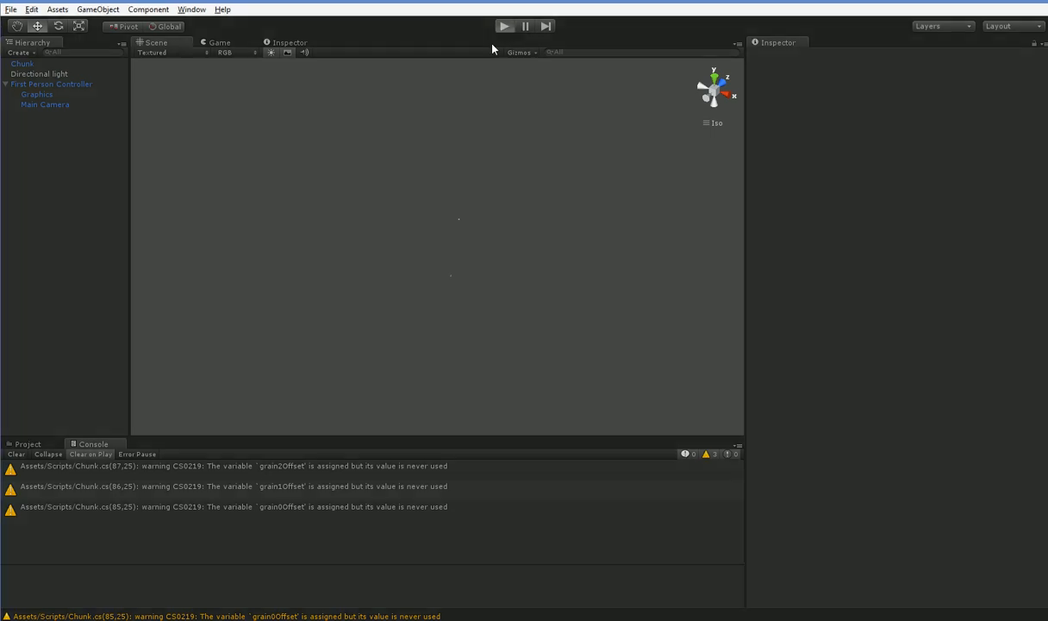
# Run the game to preview the grey blocky voxel terrain spawned from chunk clones, then stop it.
pyautogui.click(509, 25)
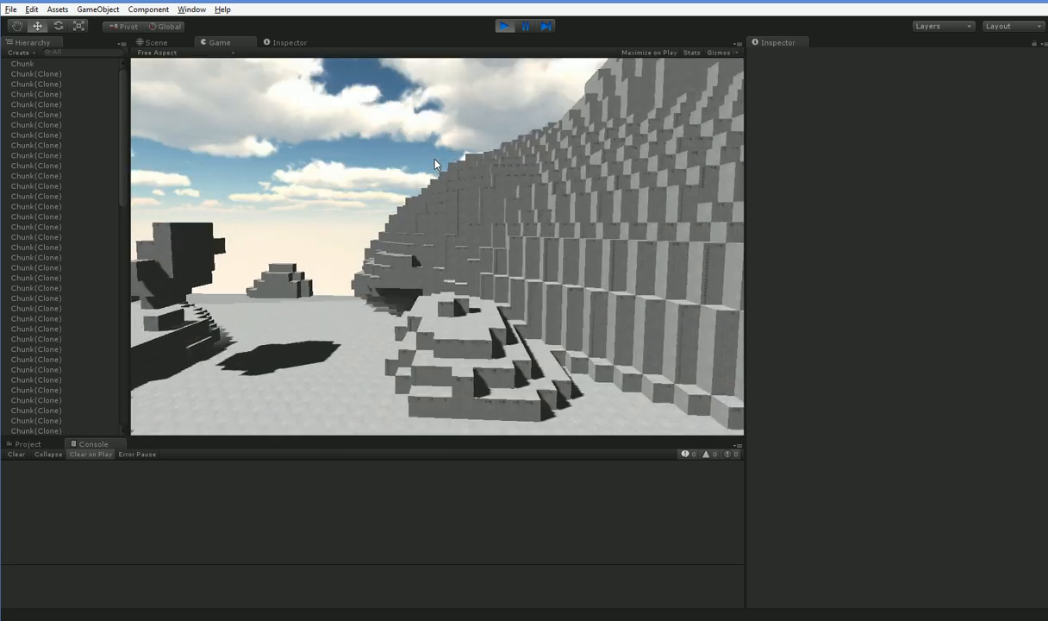
pyautogui.click(507, 24)
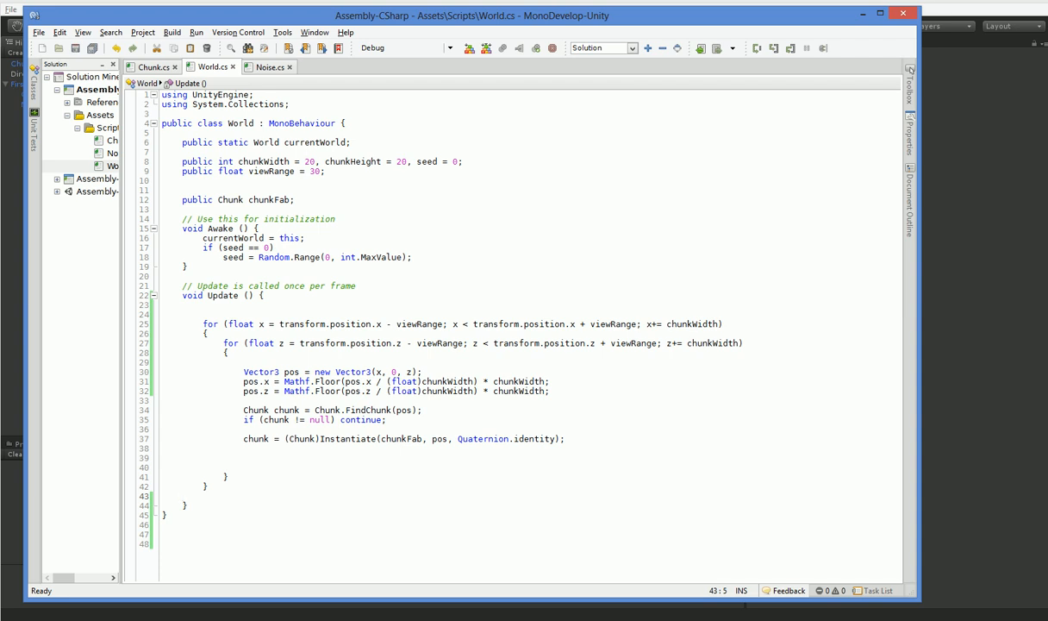
# In Chunk.cs, add 'if (mountainValue == 0) brick = 3;' below the mountainValue line.
pyautogui.click(184, 506)
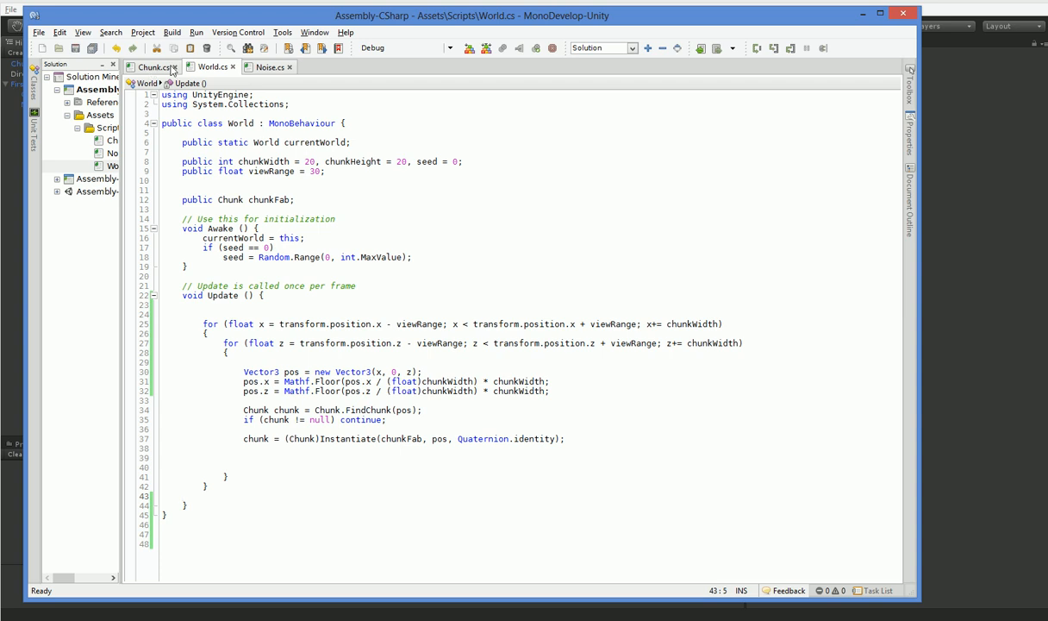
pyautogui.click(158, 68)
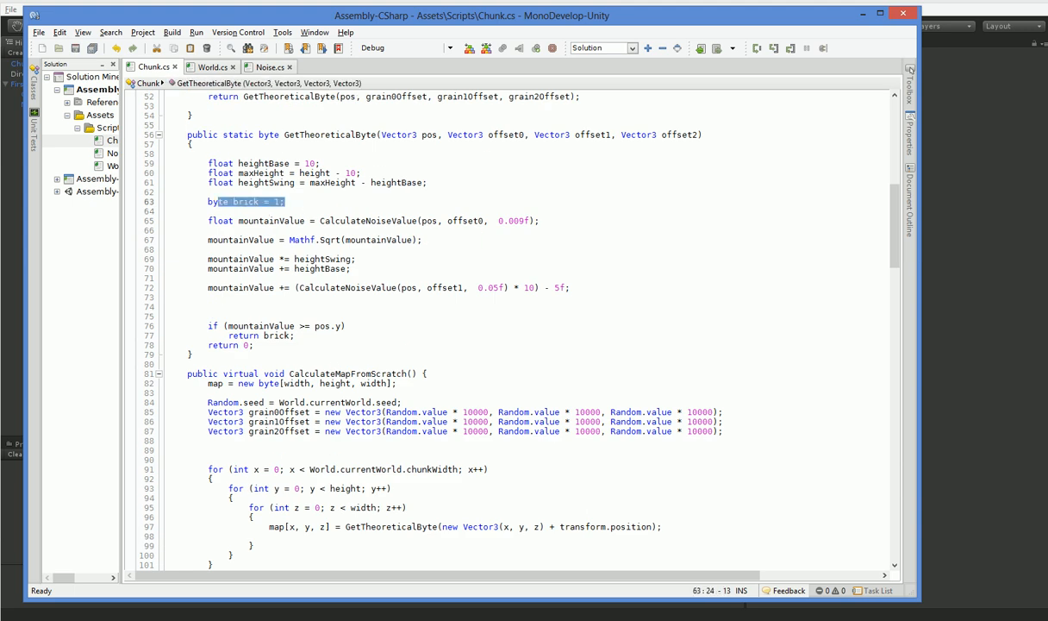
pyautogui.click(283, 201)
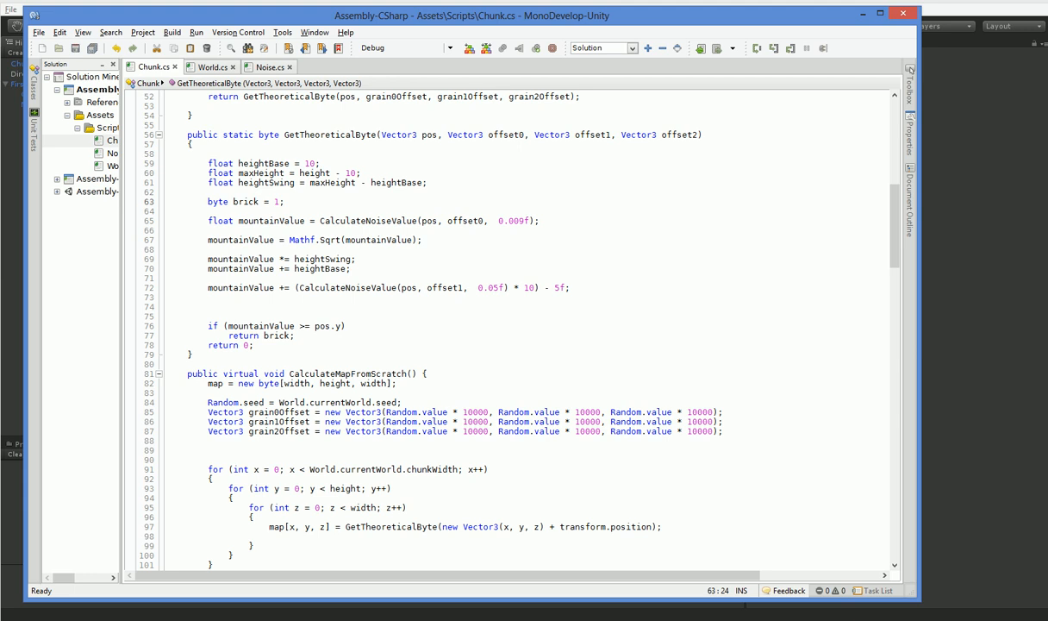
pyautogui.click(541, 219)
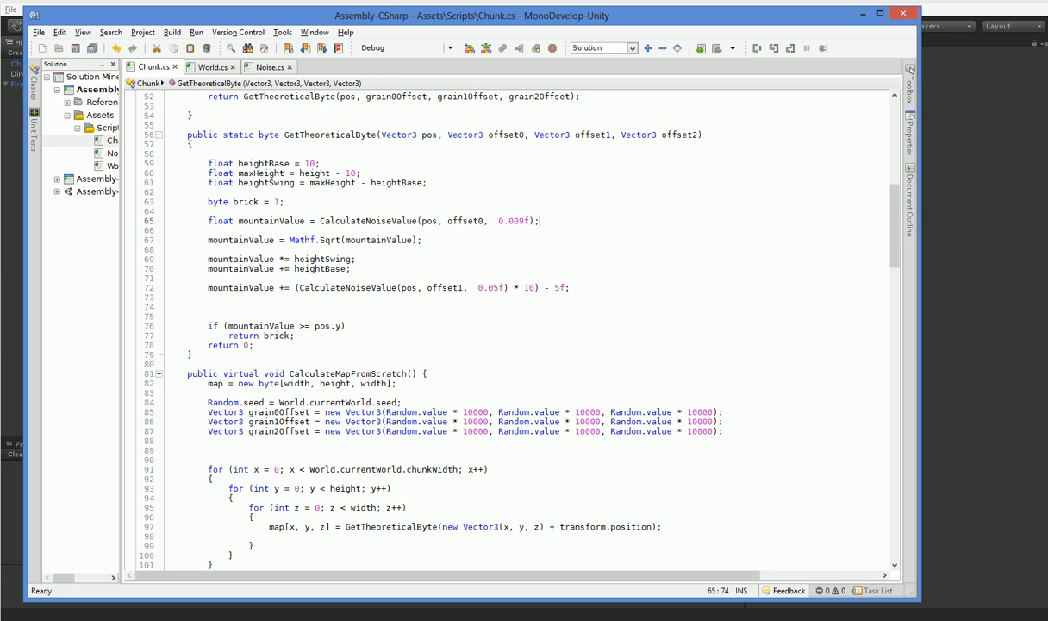
pyautogui.write('if (mountainValue == 0')
pyautogui.write('brick = 3;')
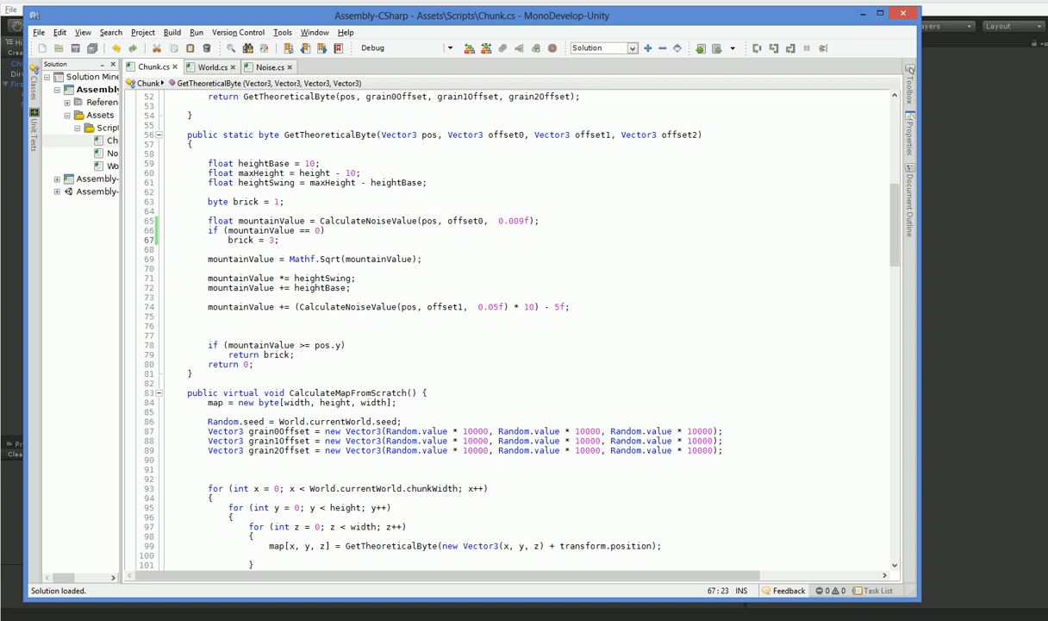
pyautogui.moveTo(972, 188)
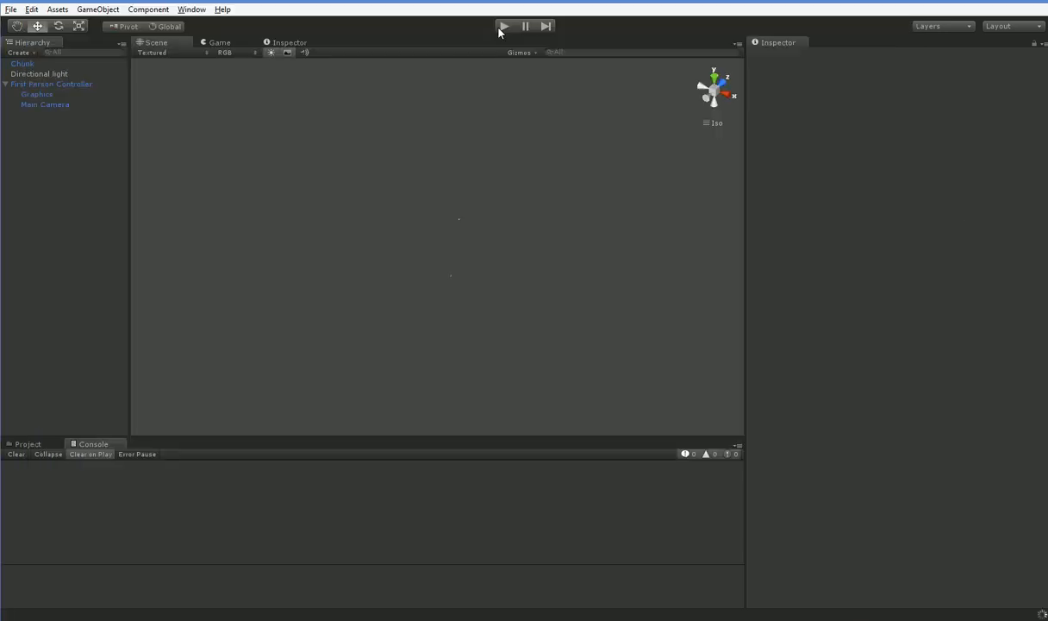
# Test-run the brick 3 change and stop, noting mesh errors about exceeding 65000 vertices.
pyautogui.click(510, 24)
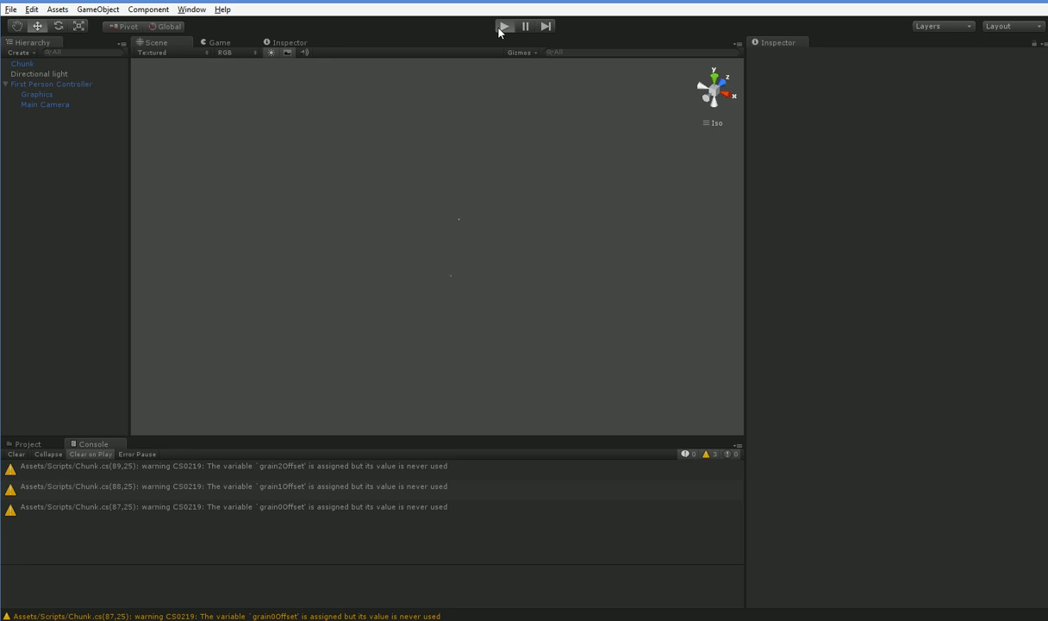
pyautogui.moveTo(499, 71)
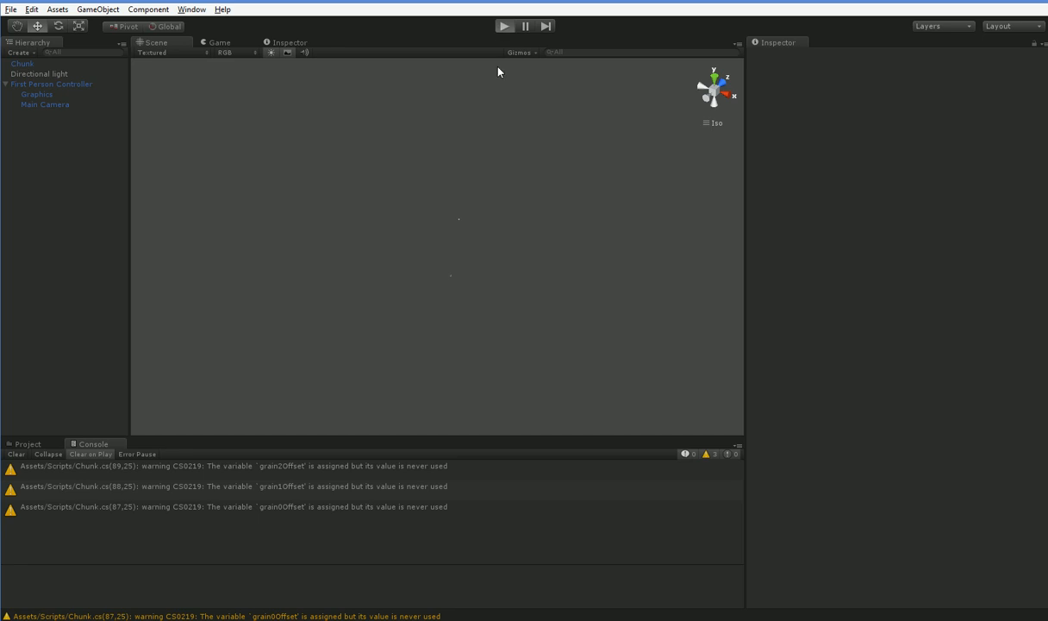
pyautogui.click(511, 24)
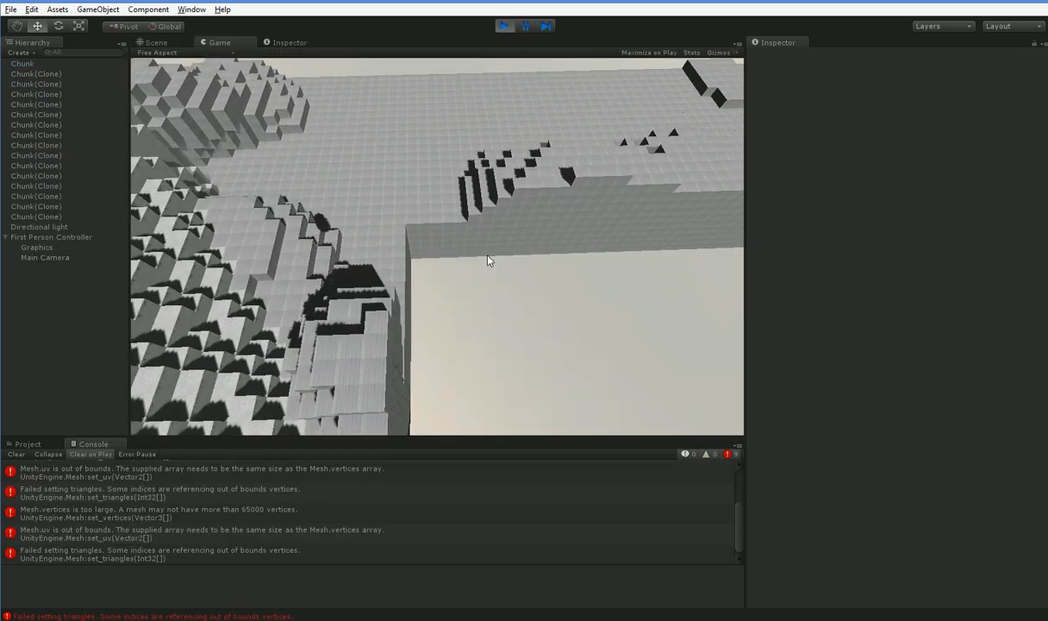
pyautogui.click(506, 26)
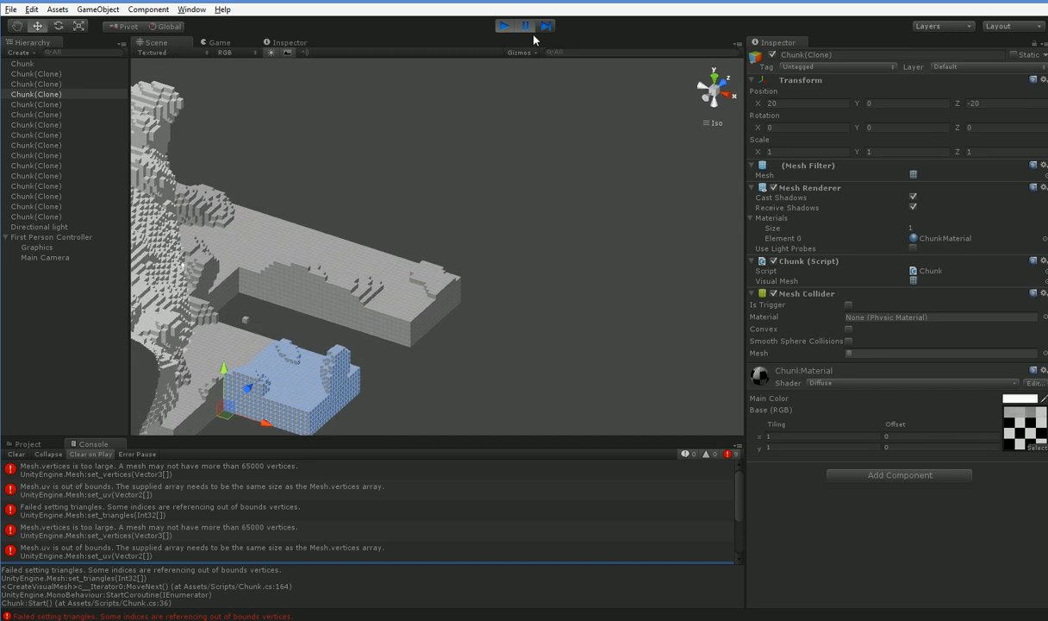
pyautogui.click(505, 25)
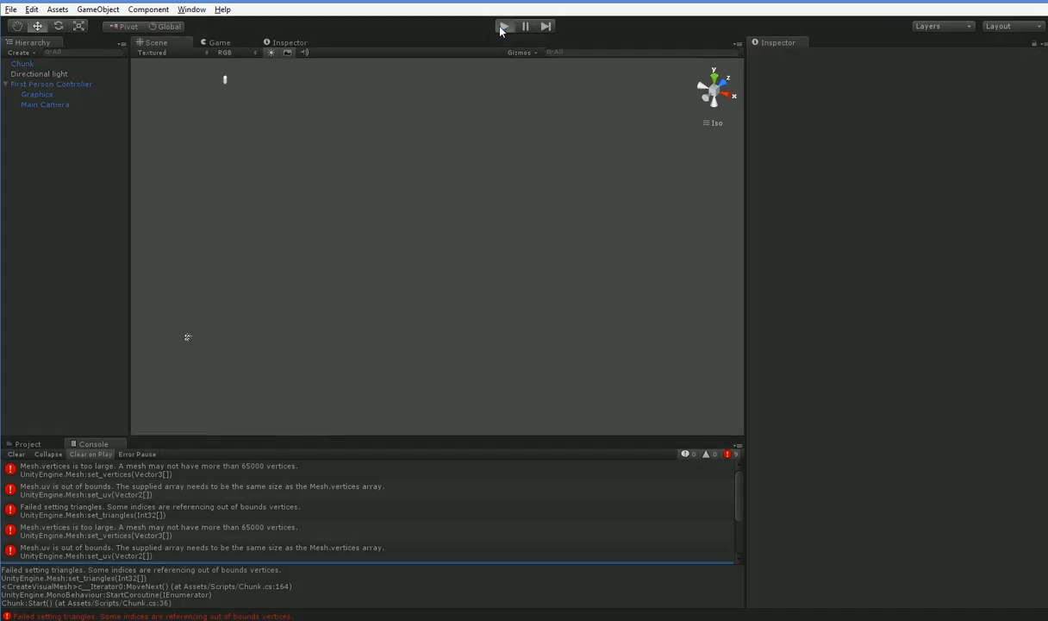
# Remove the zero-mountainValue brick check from Chunk.cs and let Unity recompile.
pyautogui.click(506, 25)
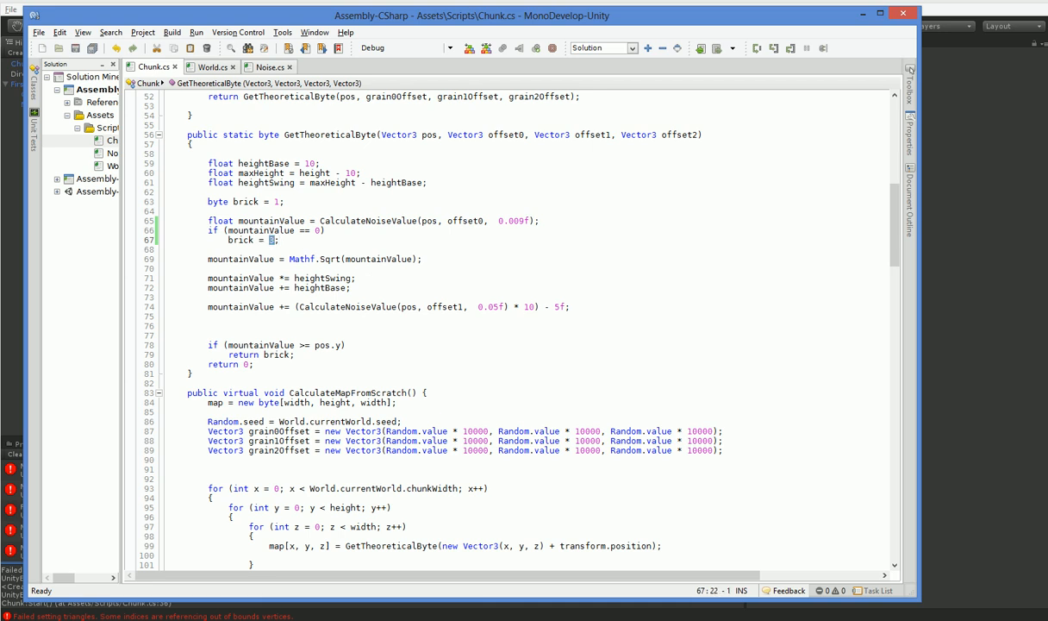
pyautogui.write('1')
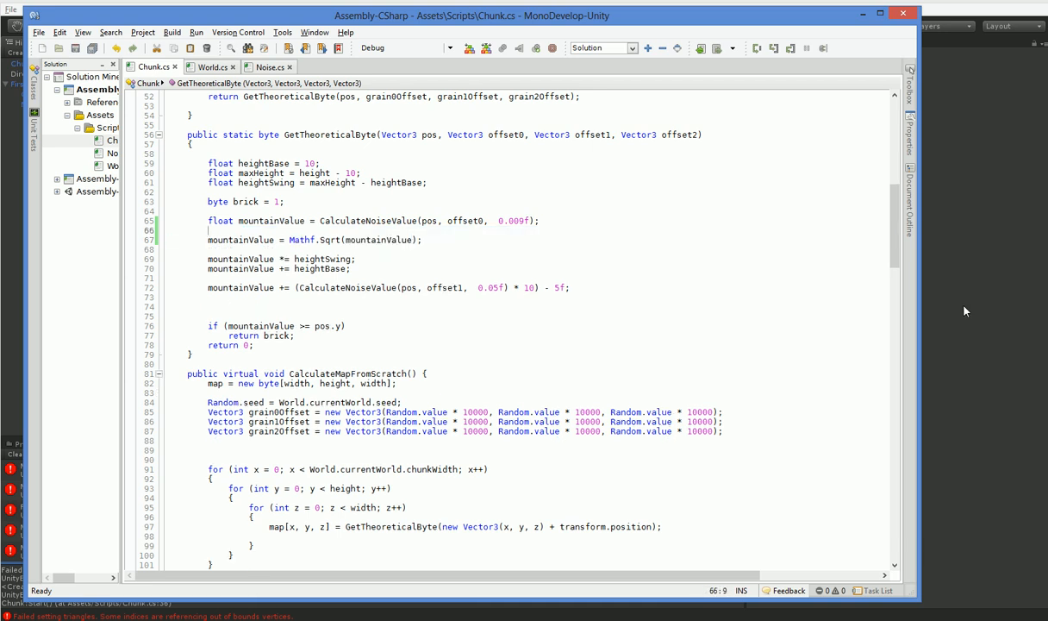
pyautogui.click(505, 26)
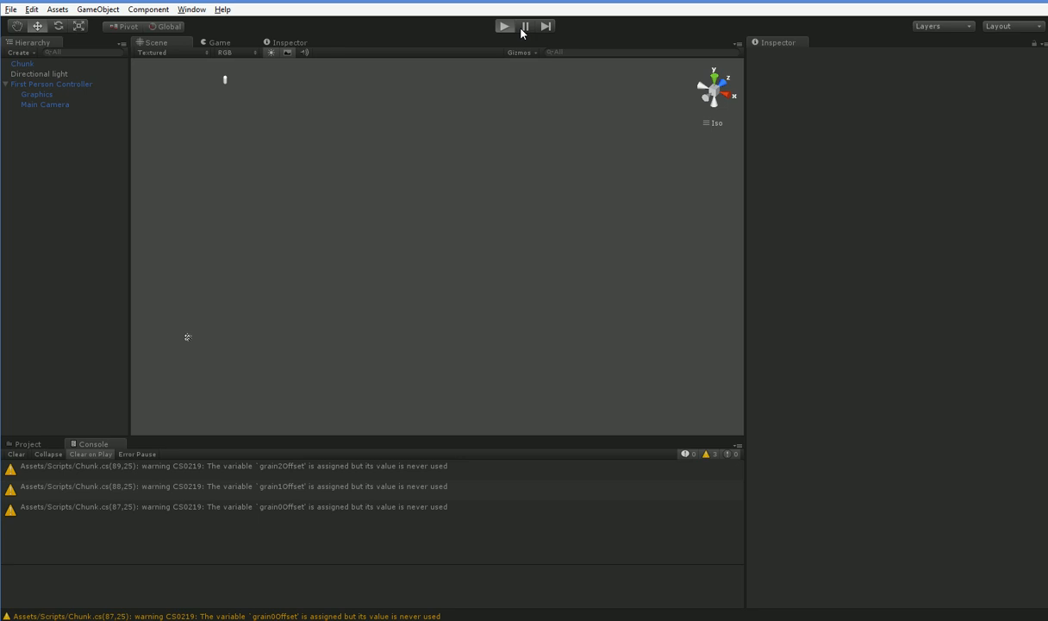
# Run the game again to test the script, which again logs mesh errors.
pyautogui.click(505, 24)
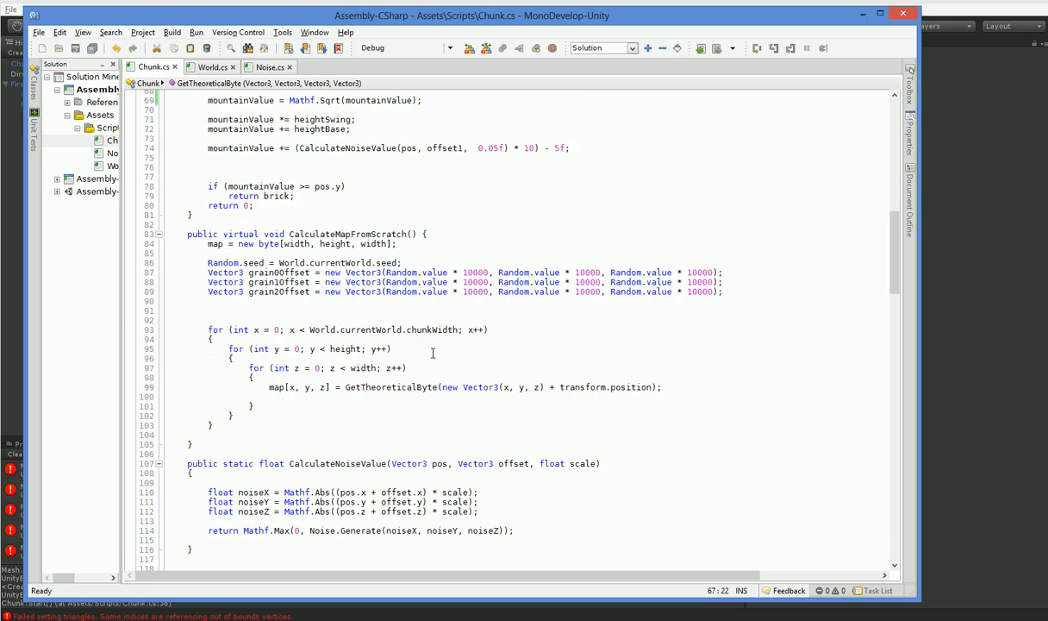
# Read through Chunk.cs down to CreateVisualMesh and IsTransparent, then return to Unity.
pyautogui.scroll(-3)
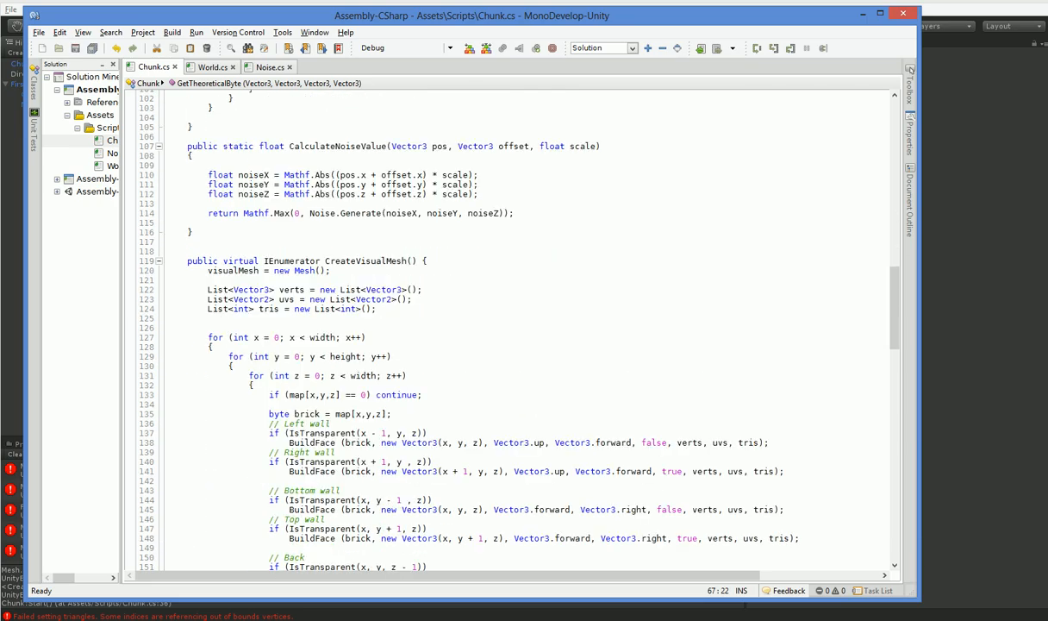
pyautogui.scroll(-3)
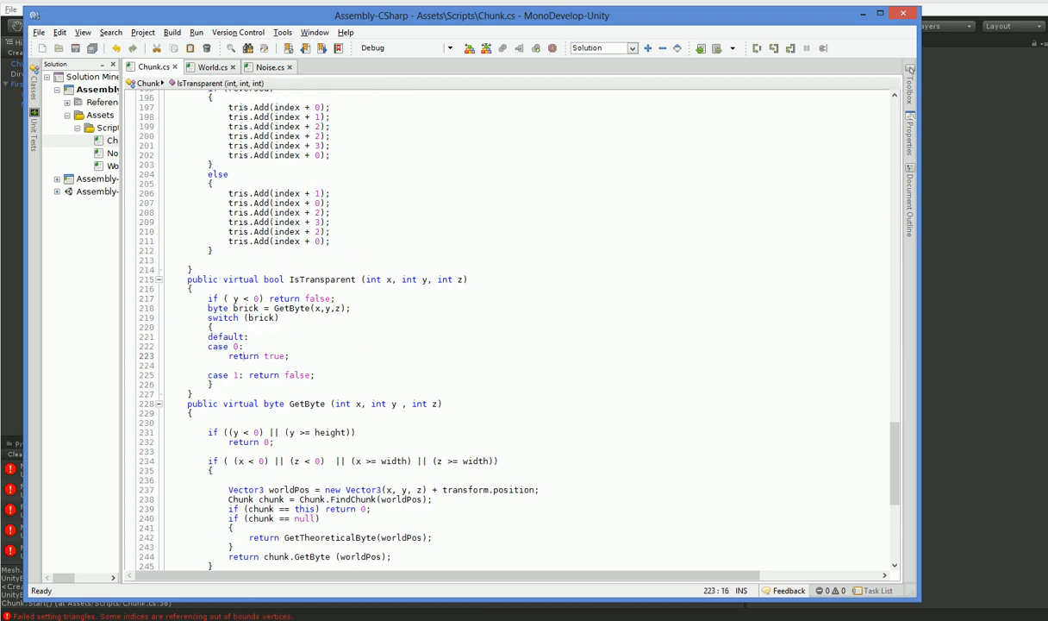
pyautogui.click(238, 346)
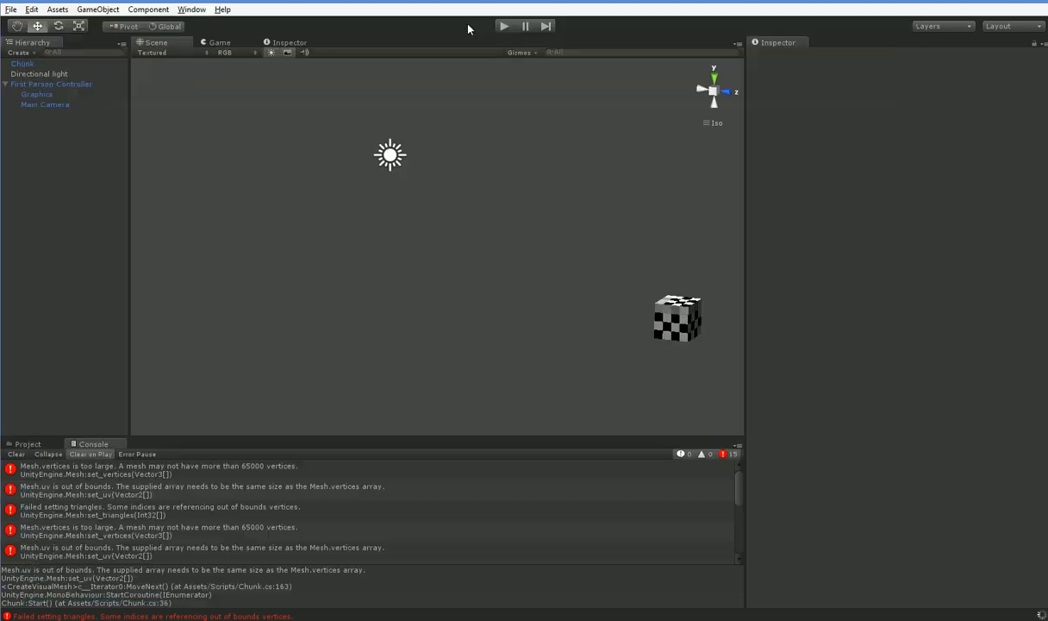
# Start a fresh run, inspect the spawned chunk clones, then stop play mode.
pyautogui.click(511, 24)
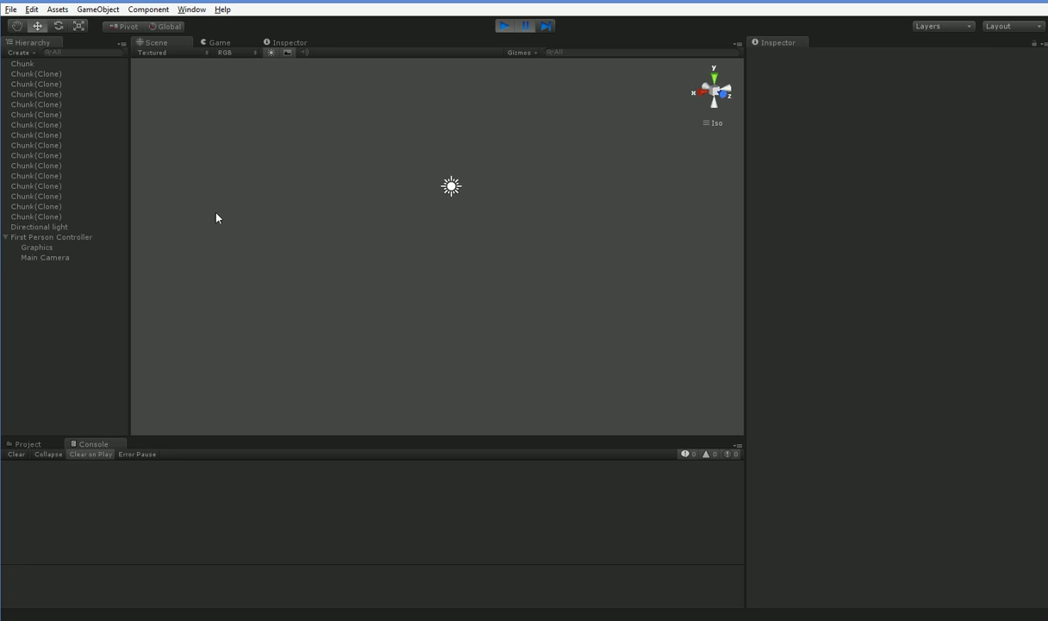
pyautogui.click(36, 145)
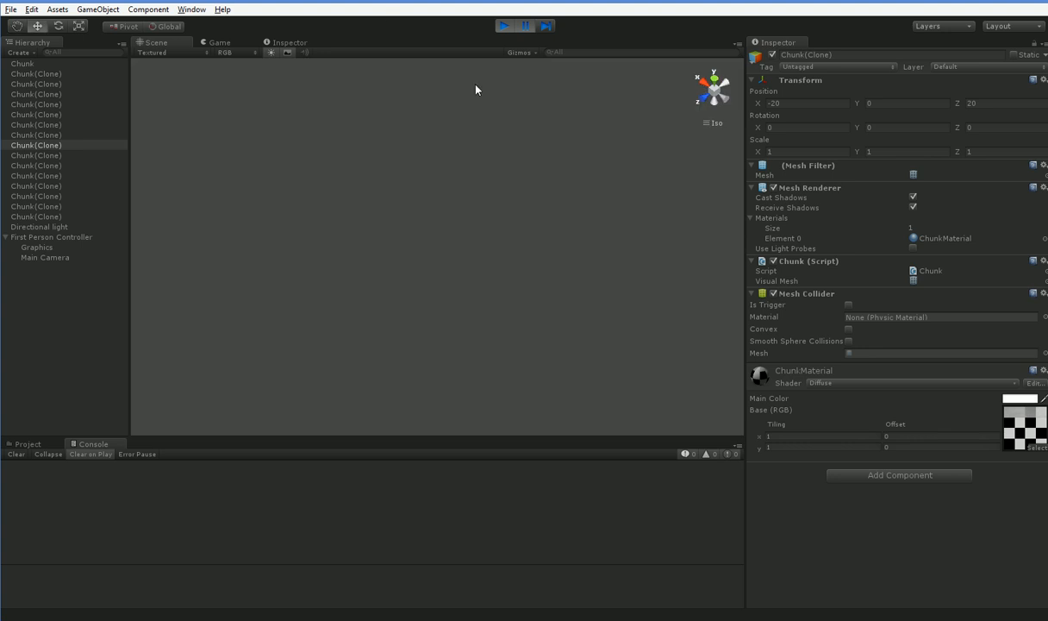
pyautogui.click(507, 23)
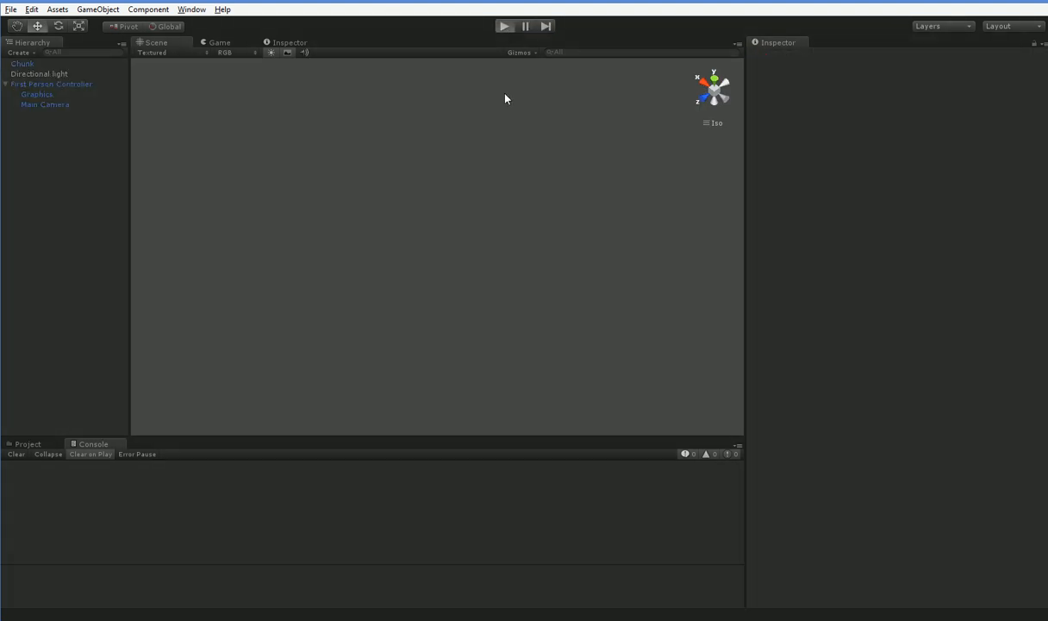
pyautogui.click(505, 24)
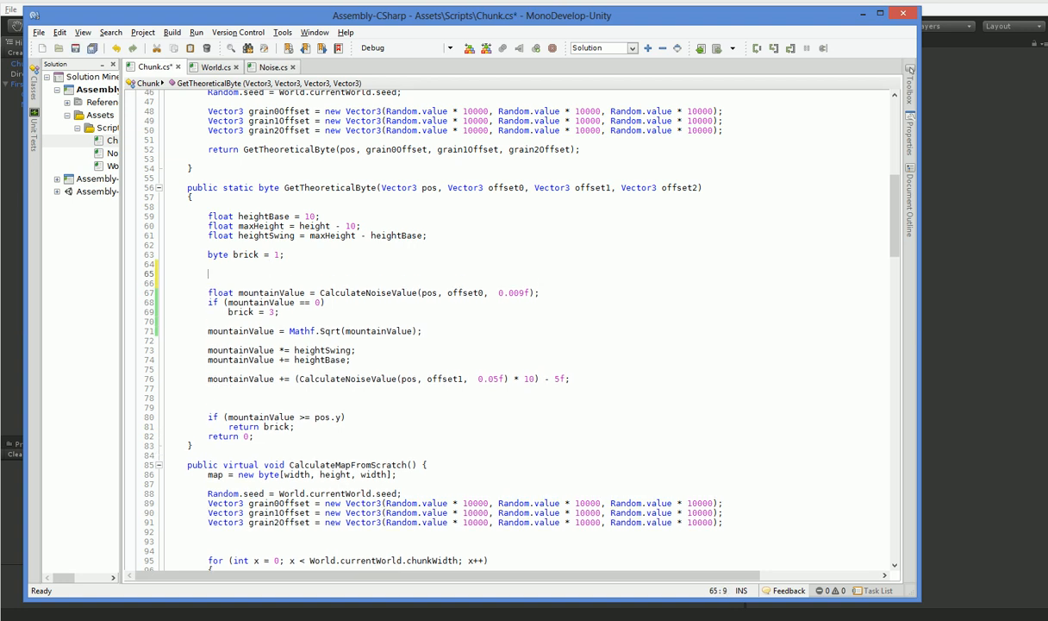
# Add a blobValue variable from the offset1 noise call and include blobValue in the brick 3 condition.
pyautogui.write('float')
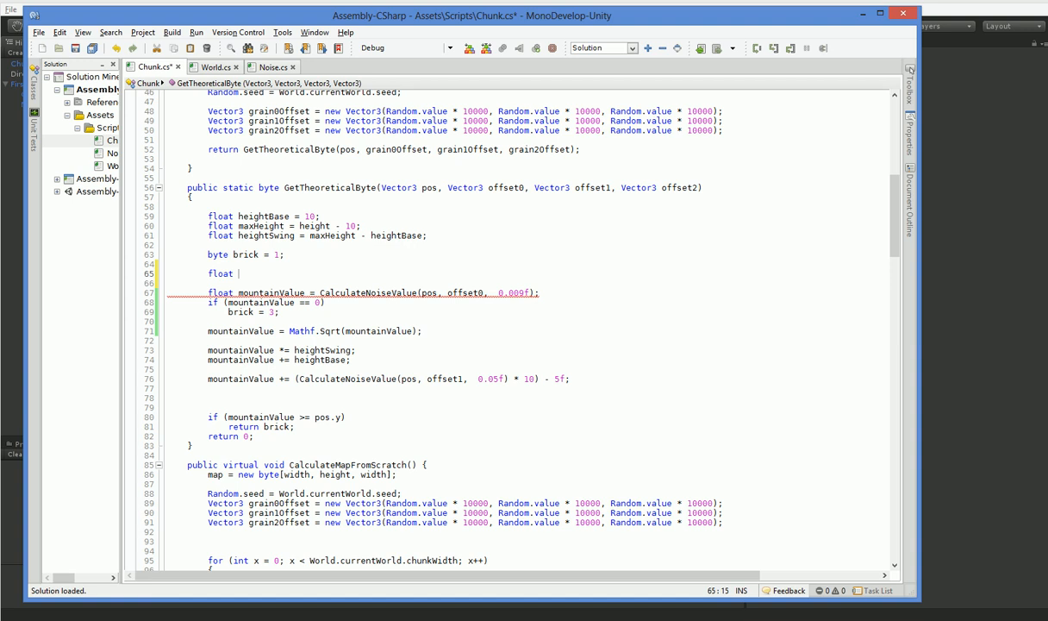
pyautogui.write('clobb')
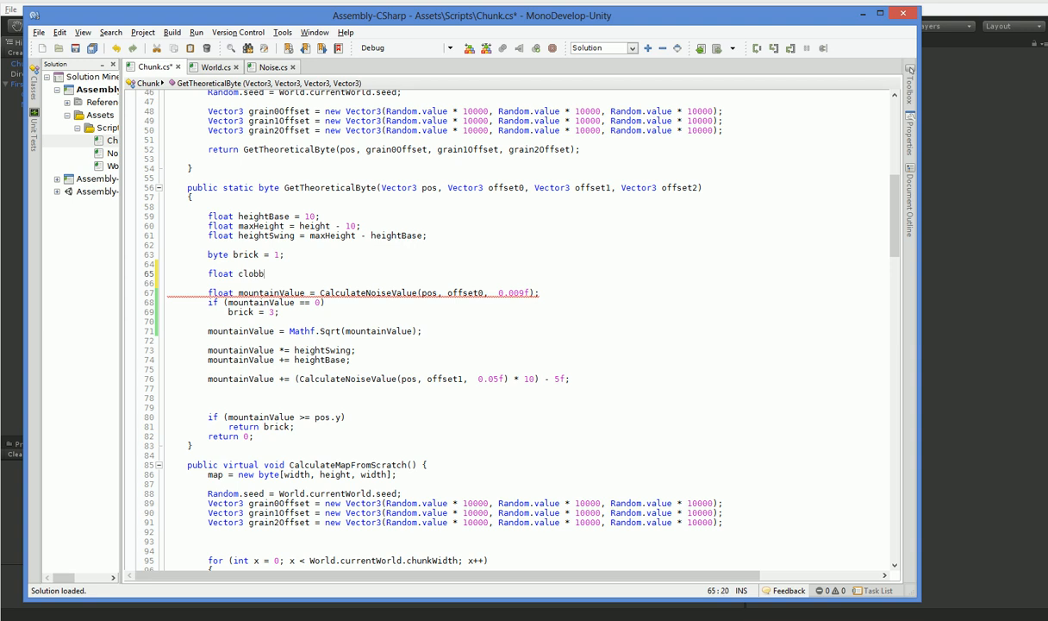
pyautogui.write('blobValue =')
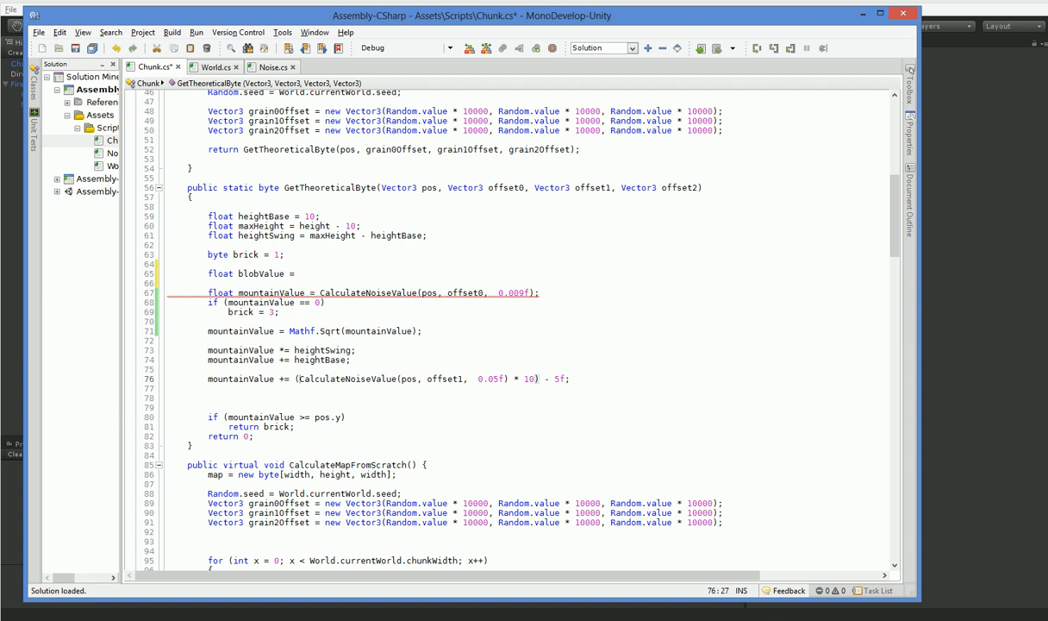
pyautogui.moveTo(300, 378); pyautogui.dragTo(507, 378)
pyautogui.write(' (')
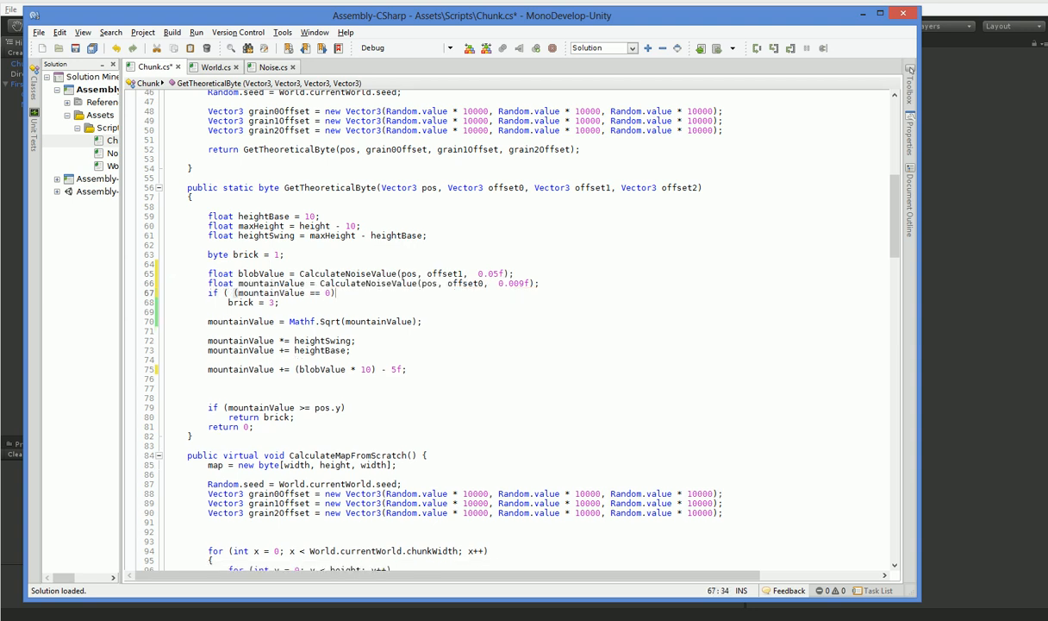
pyautogui.write('&& (')
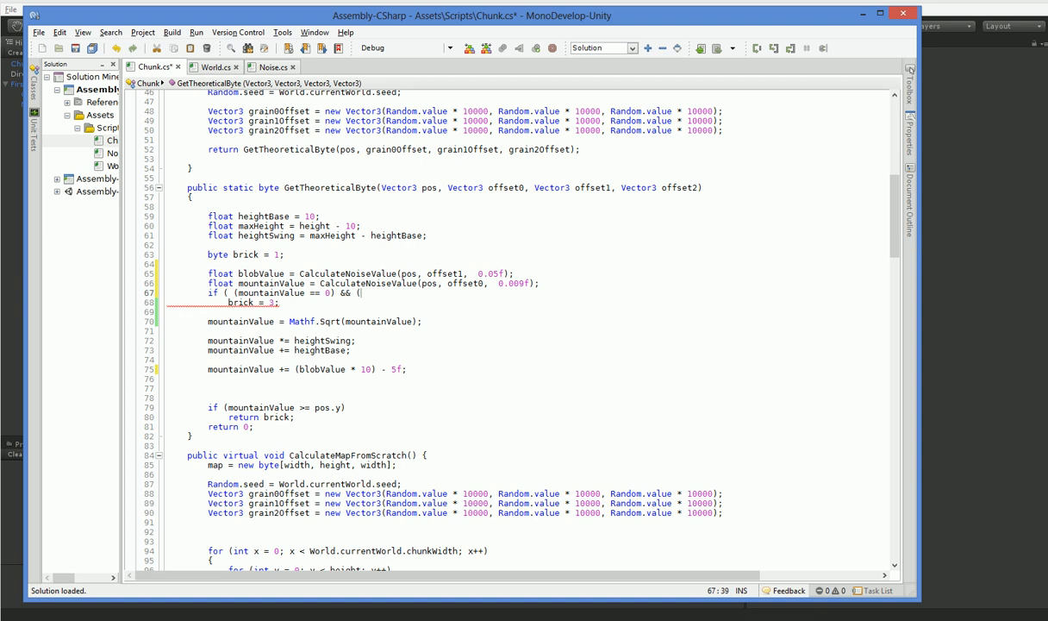
pyautogui.write('blobValue')
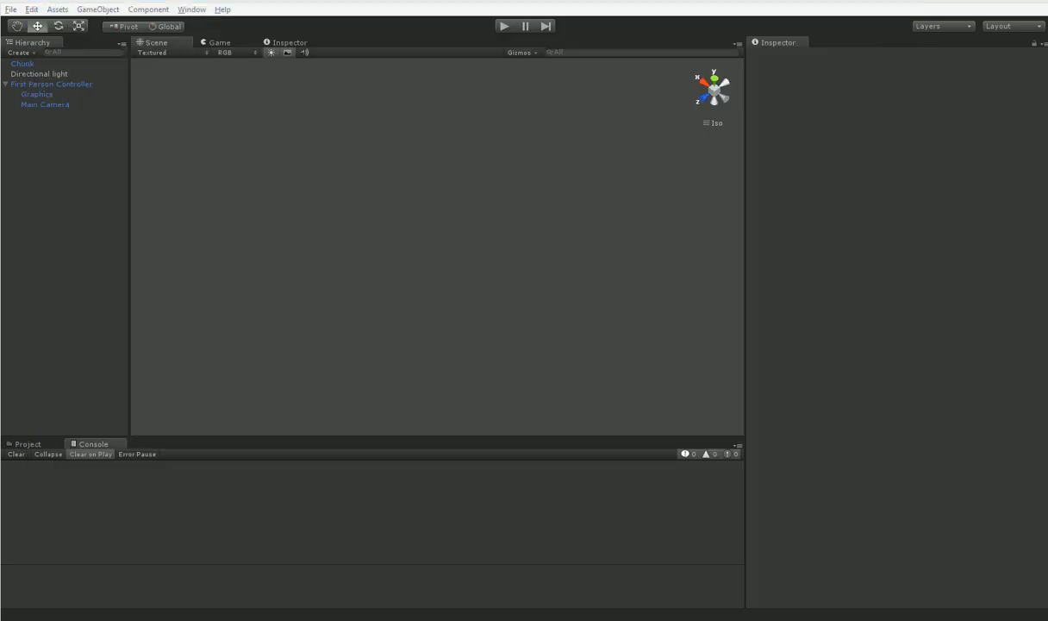
# Recompile in Unity and run the scene to test the blobValue < 0.2f condition.
pyautogui.click(512, 24)
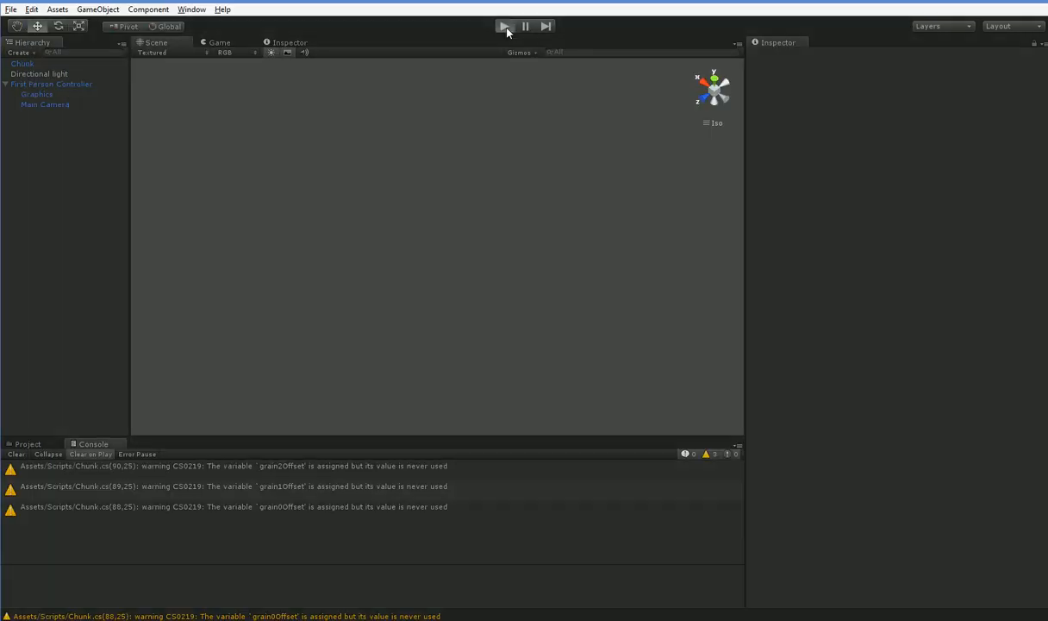
pyautogui.click(505, 25)
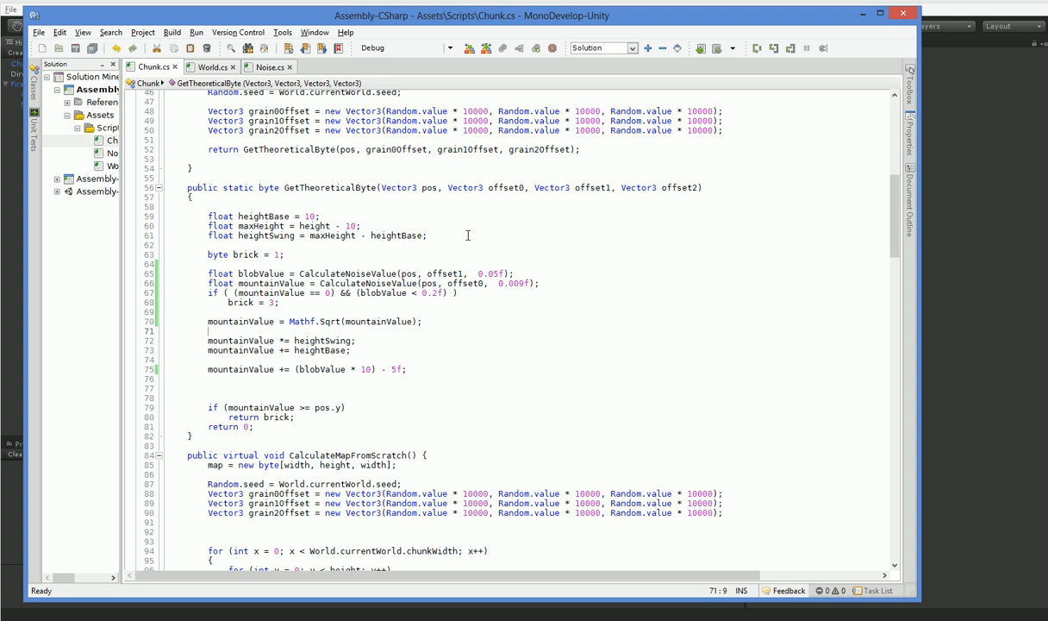
# Add a clusterValue line using offset1 noise at 0.02f scale, and save the file.
pyautogui.doubleClick(679, 187)
pyautogui.write('float clusterValue = CalculateNoiseValue(pos, offset1,  0.0f);')
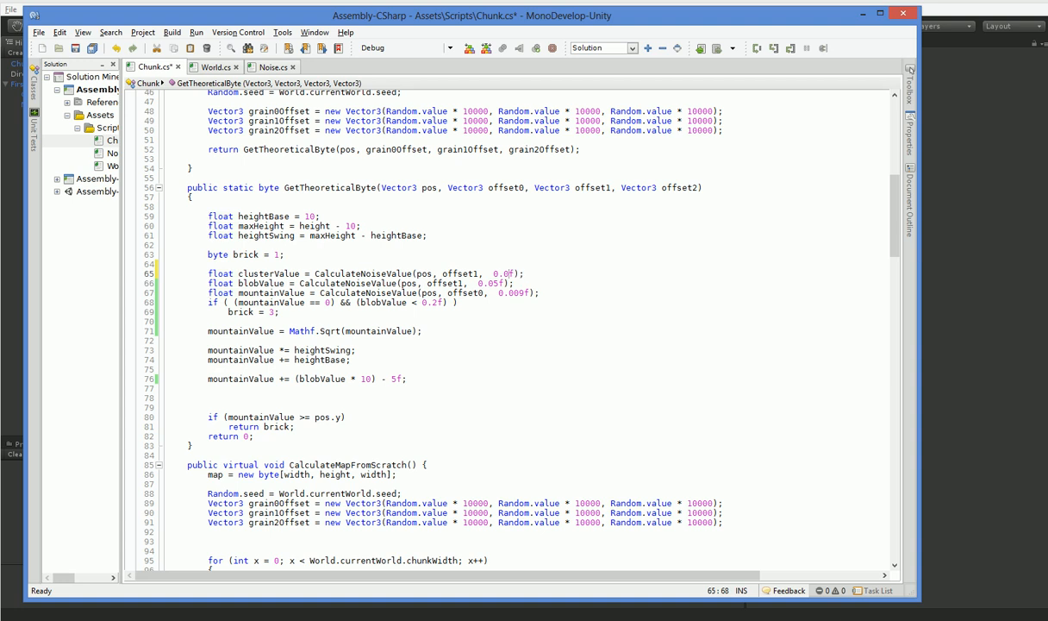
pyautogui.write('0')
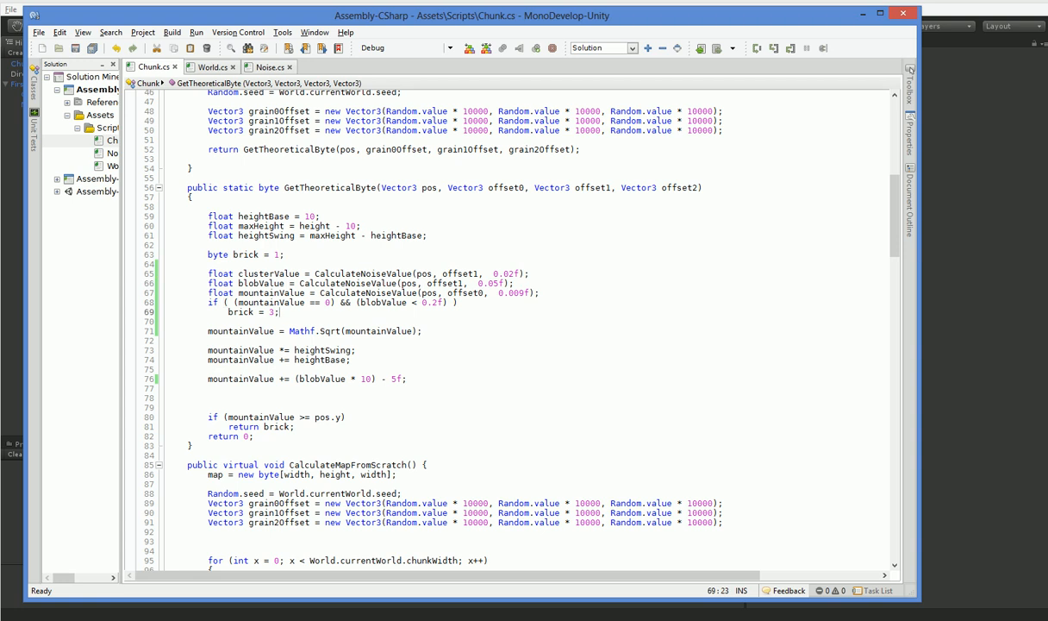
# In Chunk.cs, add an else if (clusterValue > 0.9f) branch setting brick to 2.
pyautogui.write('else if (b')
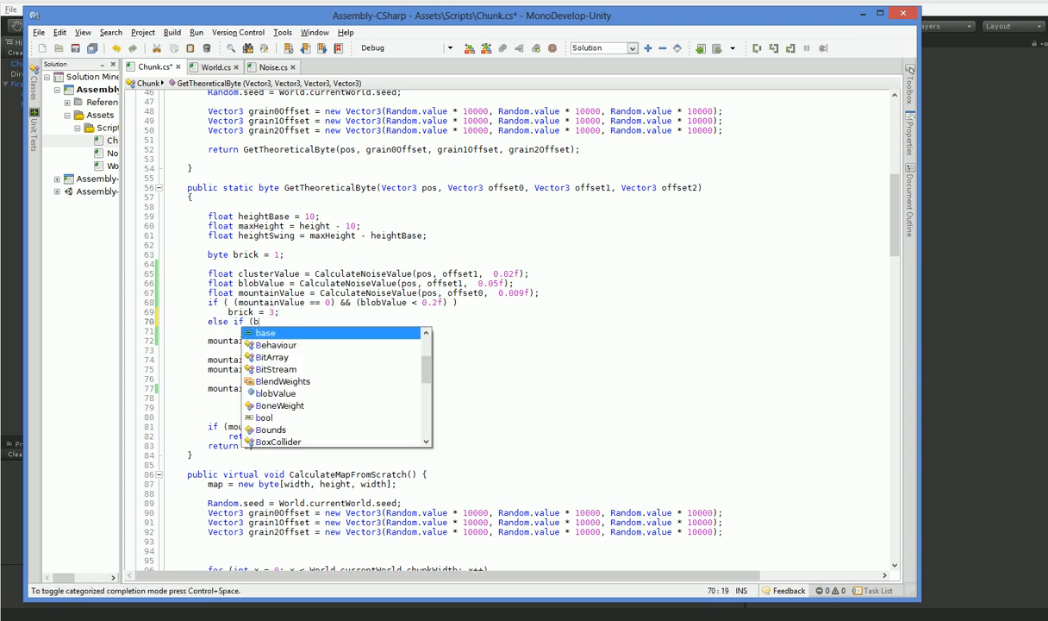
pyautogui.press('Escape')
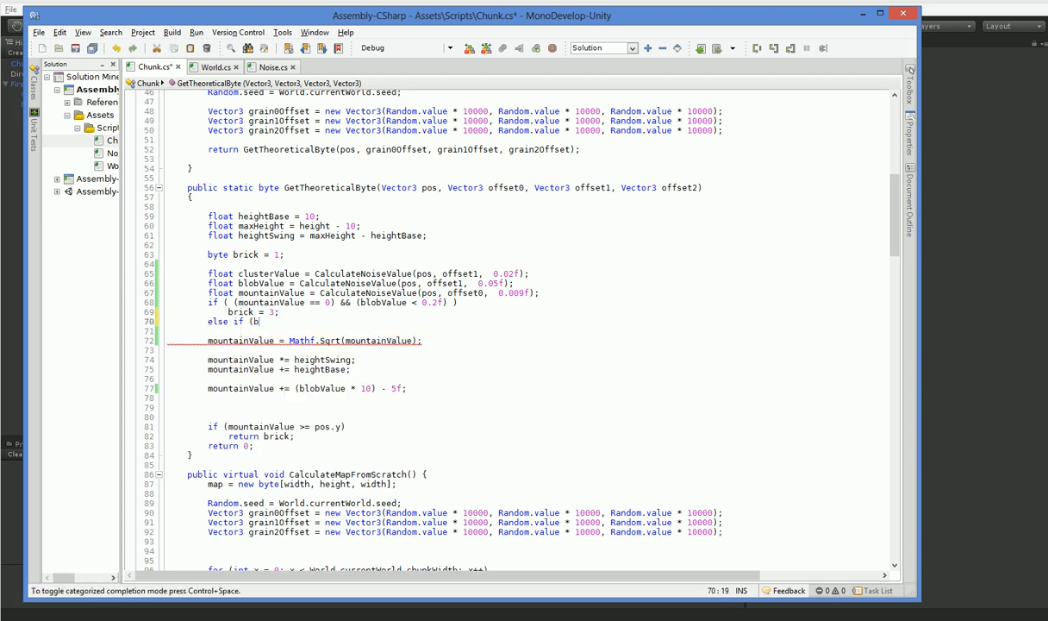
pyautogui.write('lusterValue >')
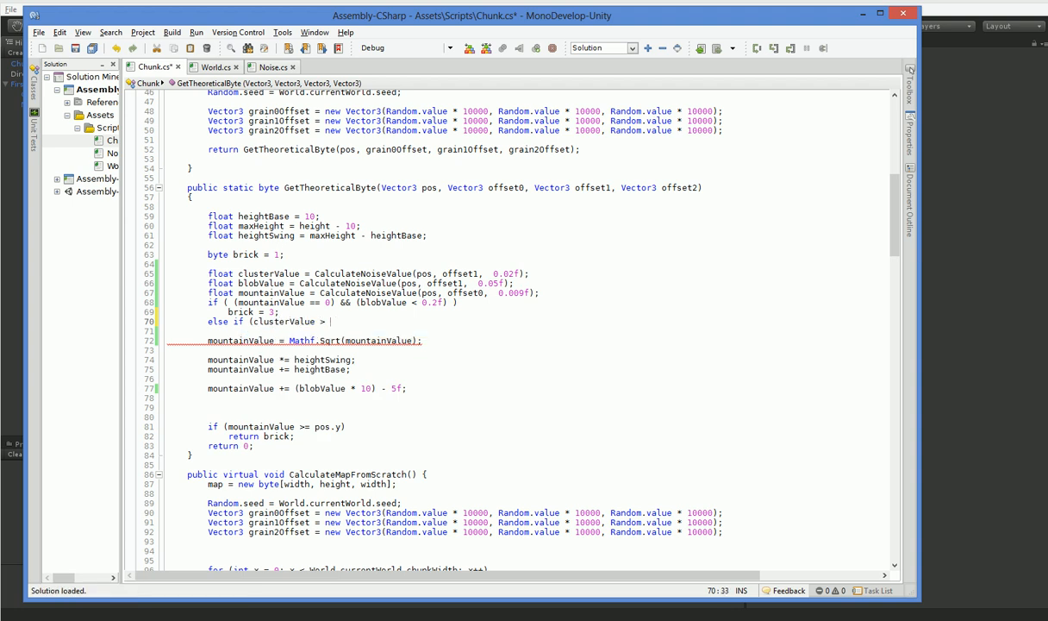
pyautogui.write('0.9f')
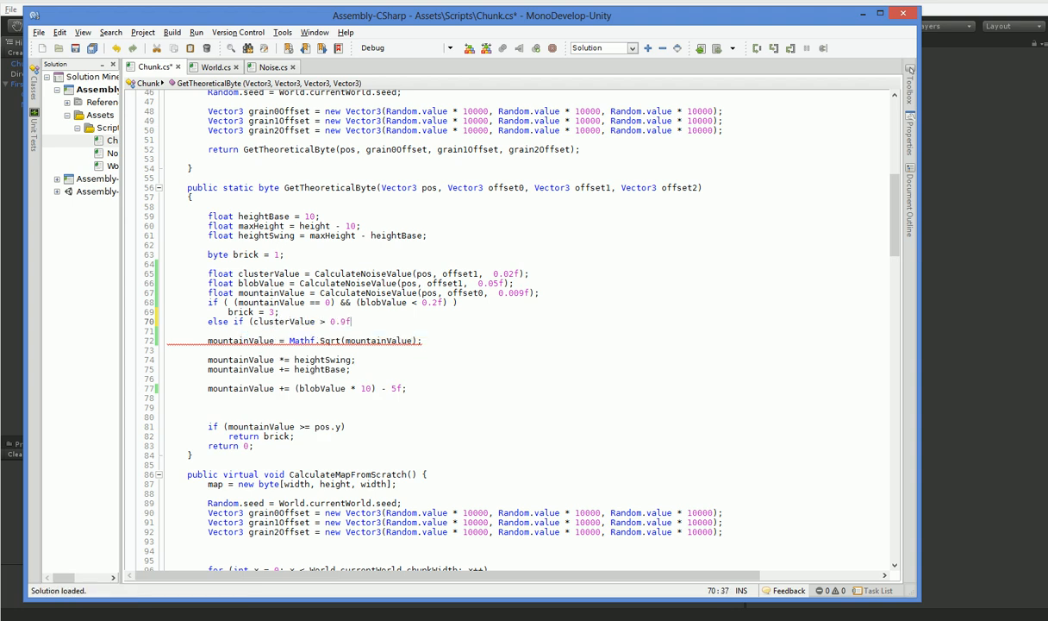
pyautogui.write('brick = 2;')
pyautogui.write('else if ')
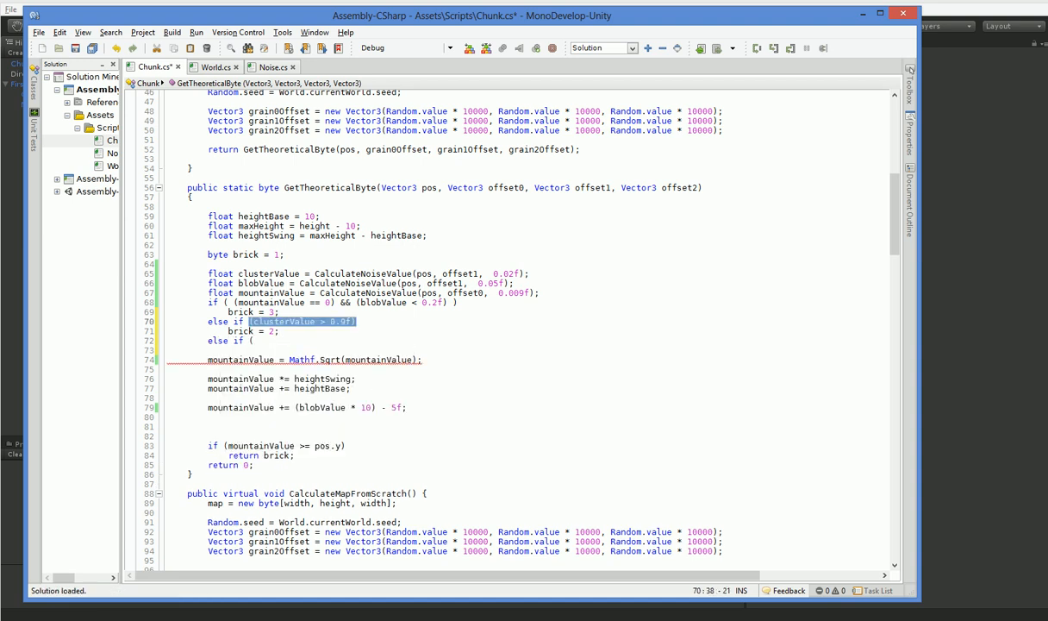
# Add a second else if (clusterValue > 0.8f) branch and run the game to view dark blocks.
pyautogui.write('(clusterValue > 0.9f)')
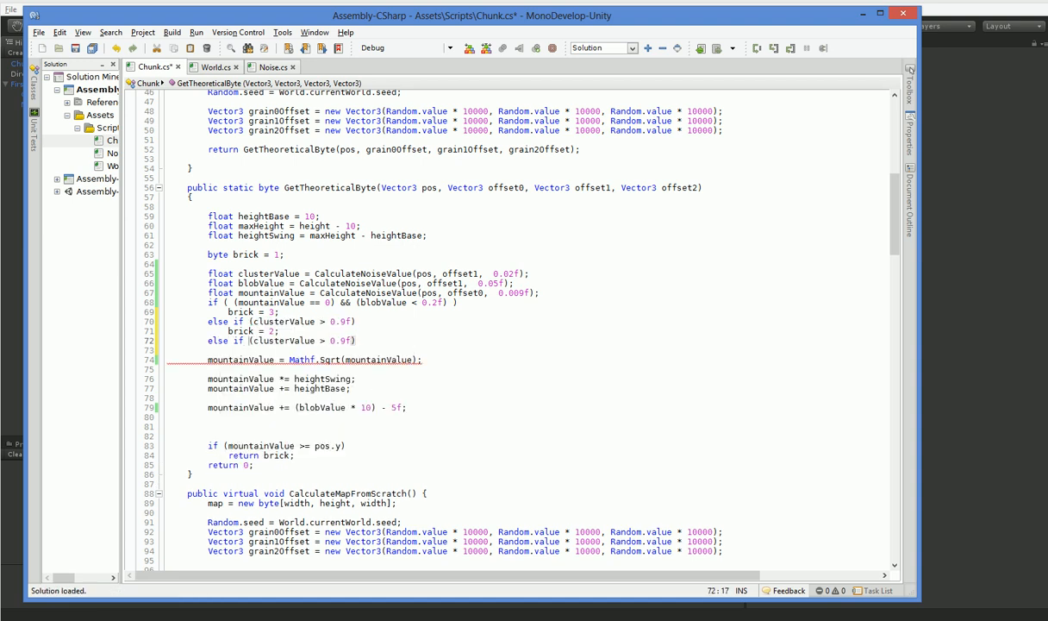
pyautogui.write('0.8f')
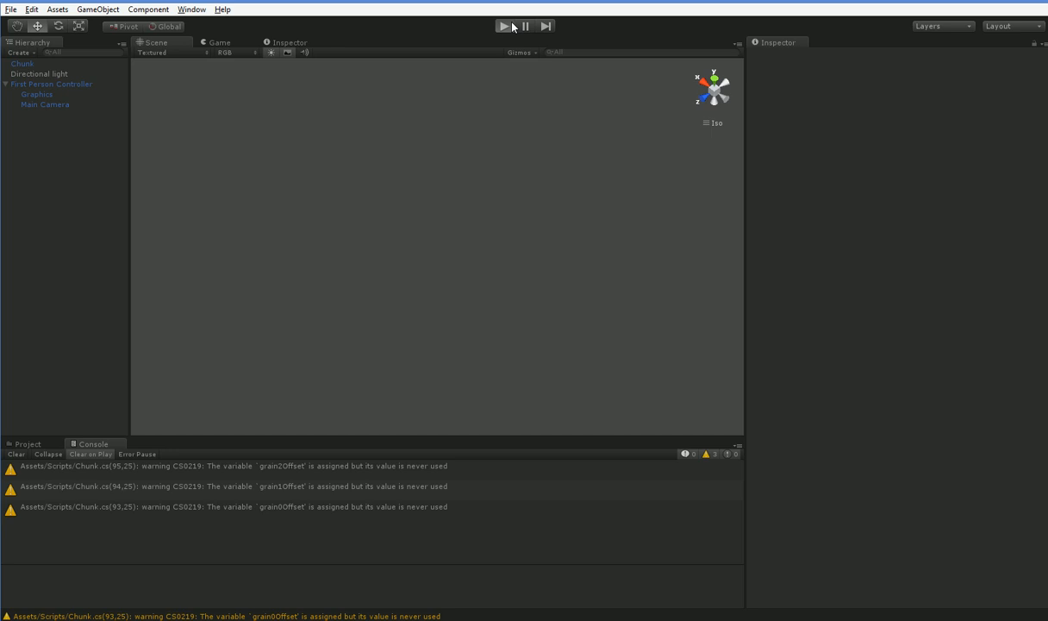
pyautogui.click(504, 25)
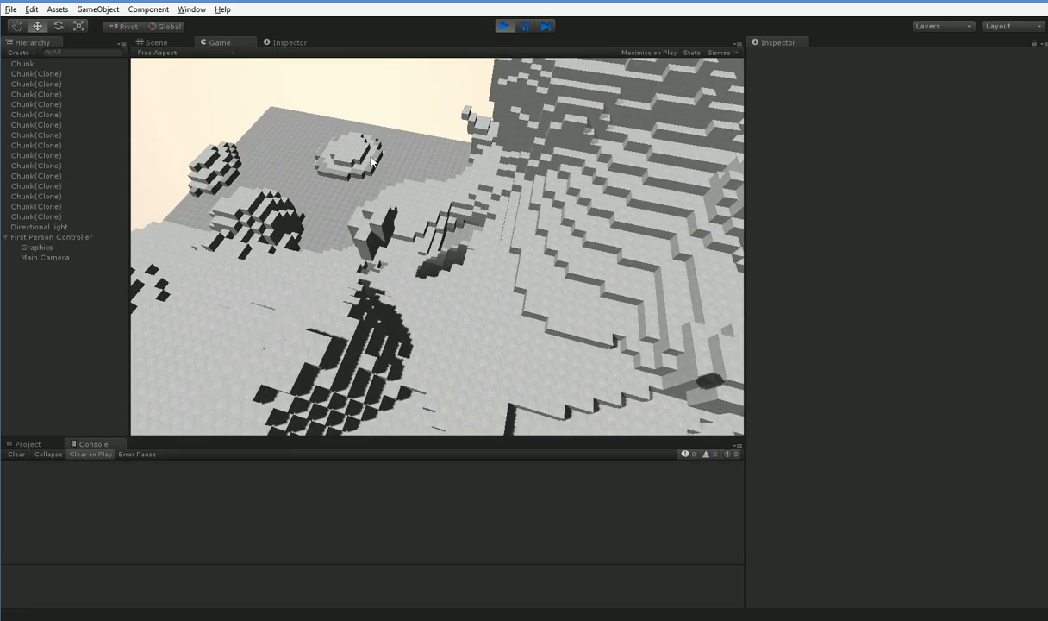